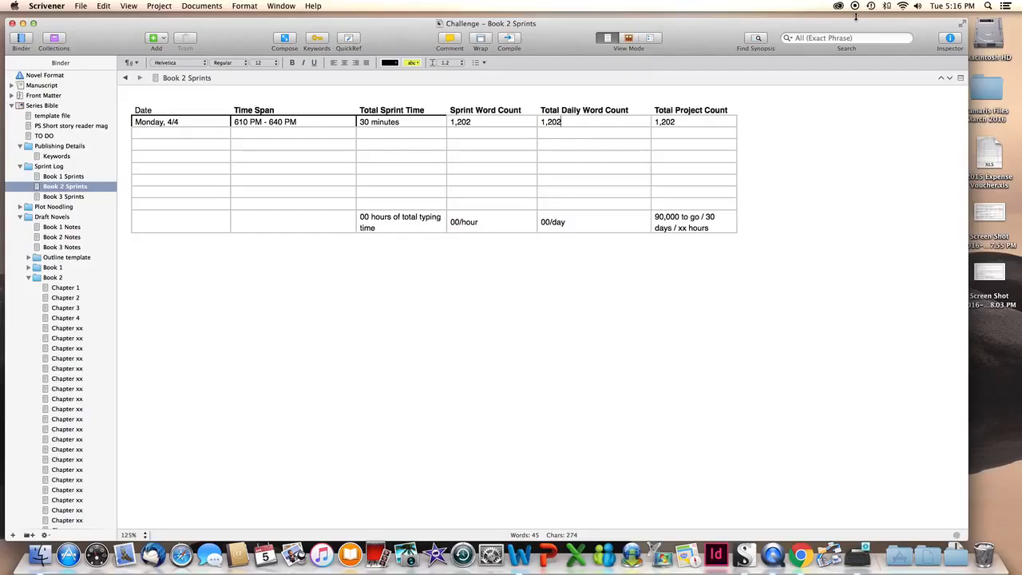
{"action": "left_click", "coordinate": [678, 122]}
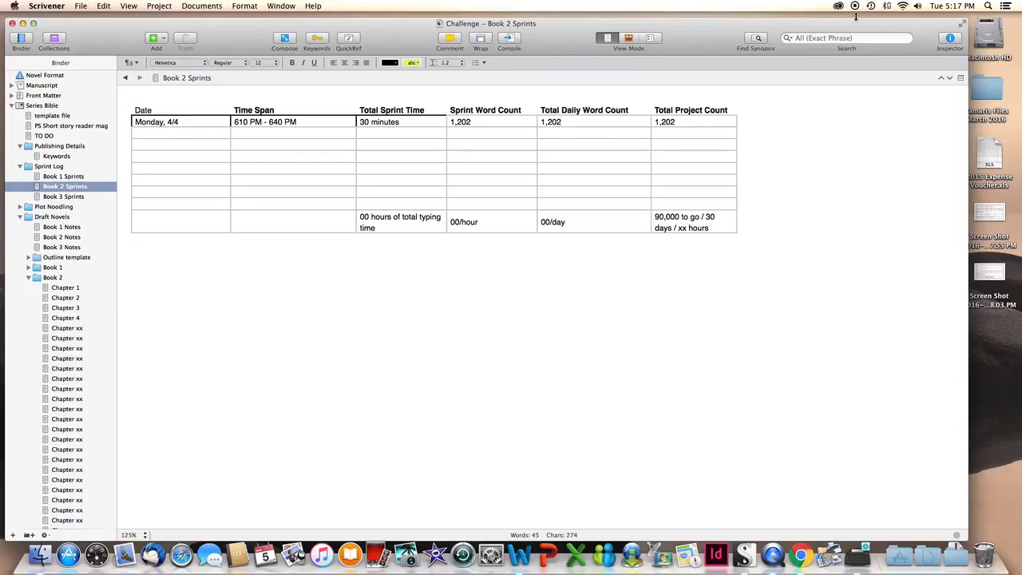
{"action": "left_click", "coordinate": [584, 121]}
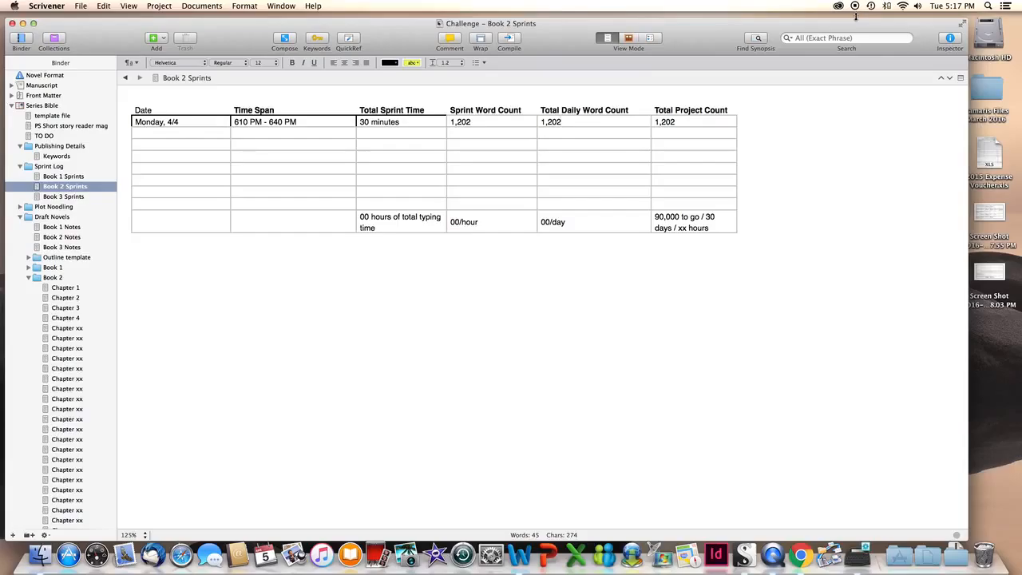
{"action": "left_click", "coordinate": [585, 122]}
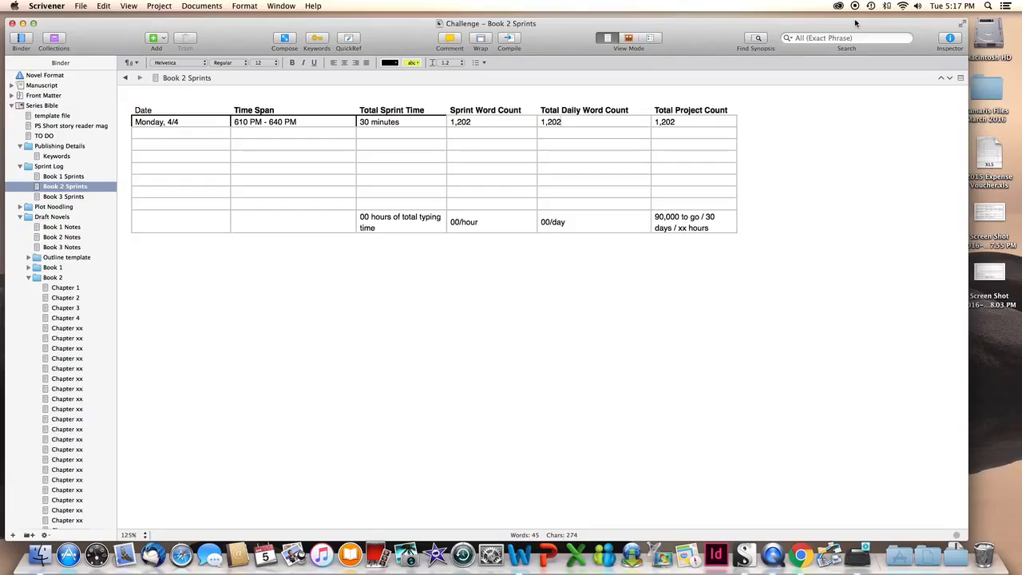
{"action": "left_click", "coordinate": [584, 121]}
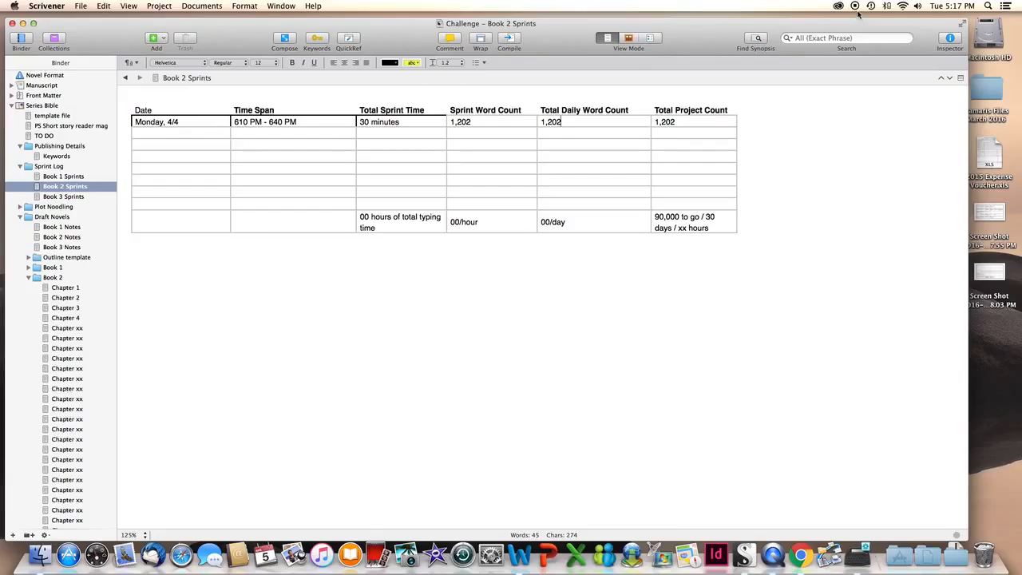